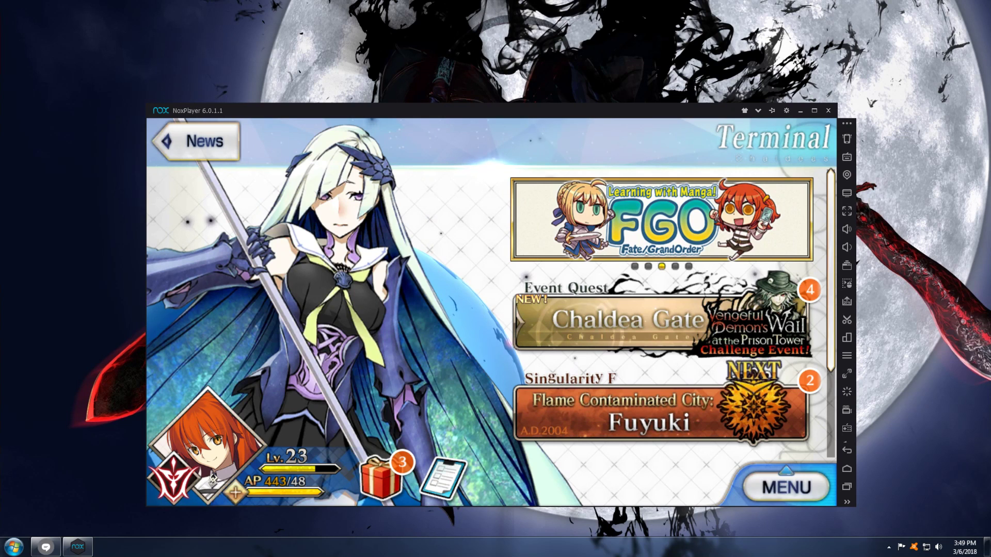
- Bring up the in-game News notices from the Terminal screen
left_click(674, 266)
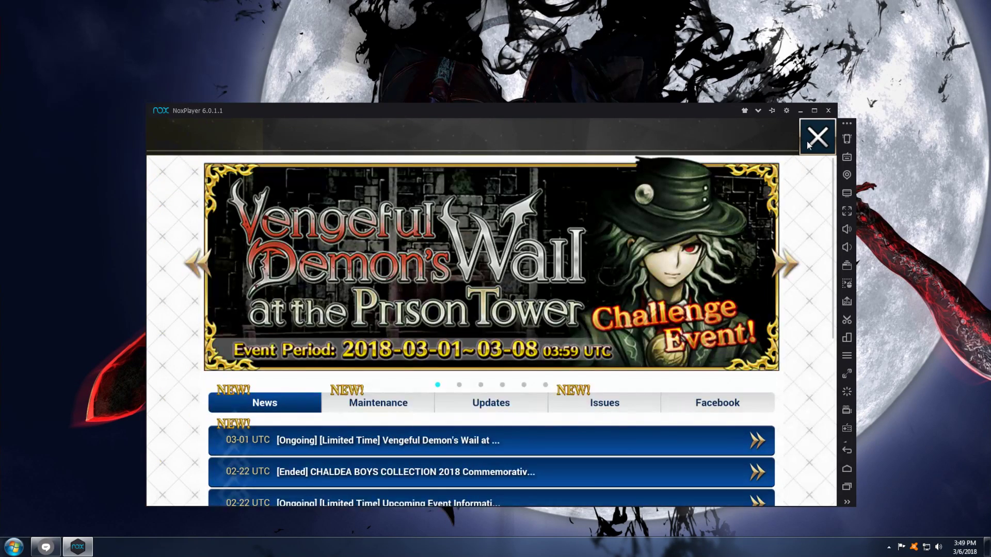
- Close the News notices, minimize and restore the Nox window, then launch Chrome from the taskbar
left_click(817, 137)
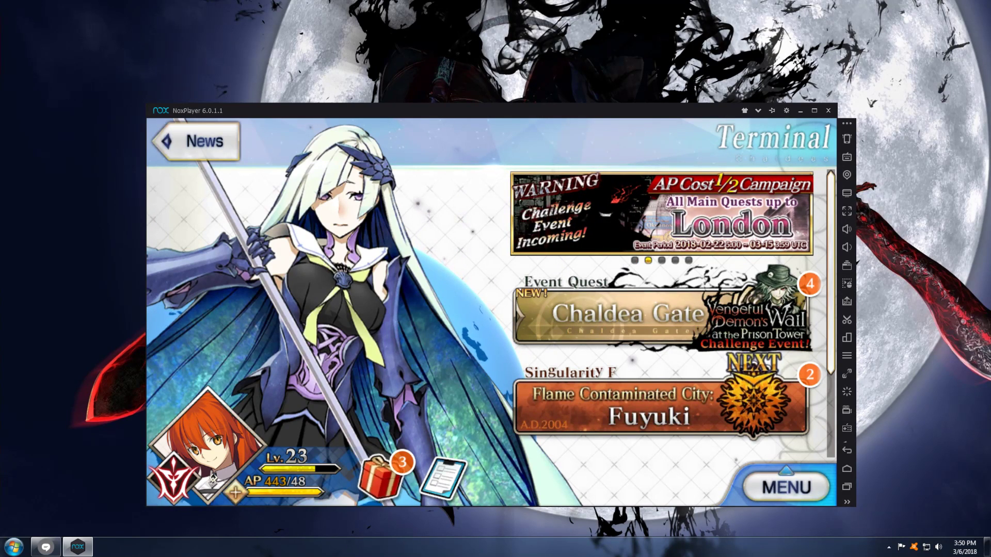
left_click(800, 110)
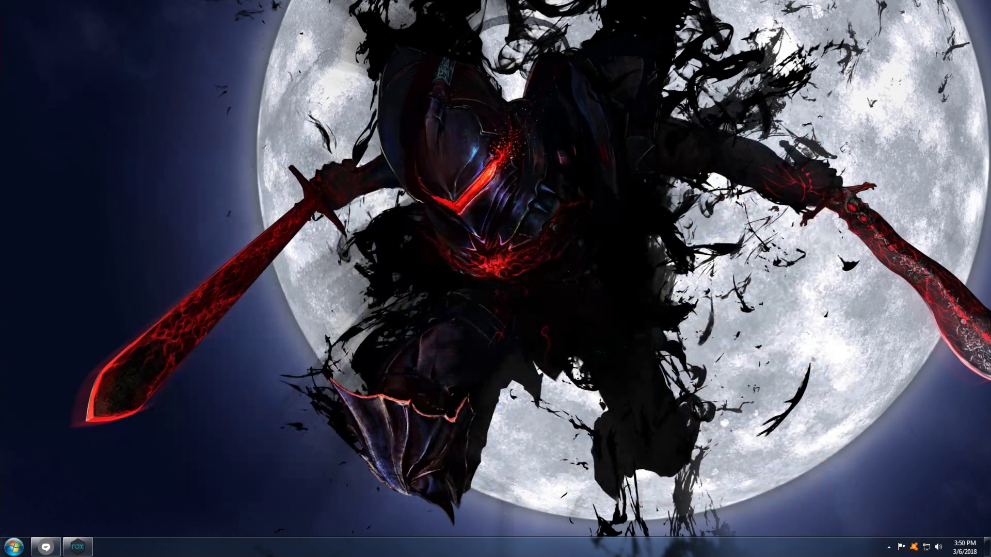
left_click(76, 547)
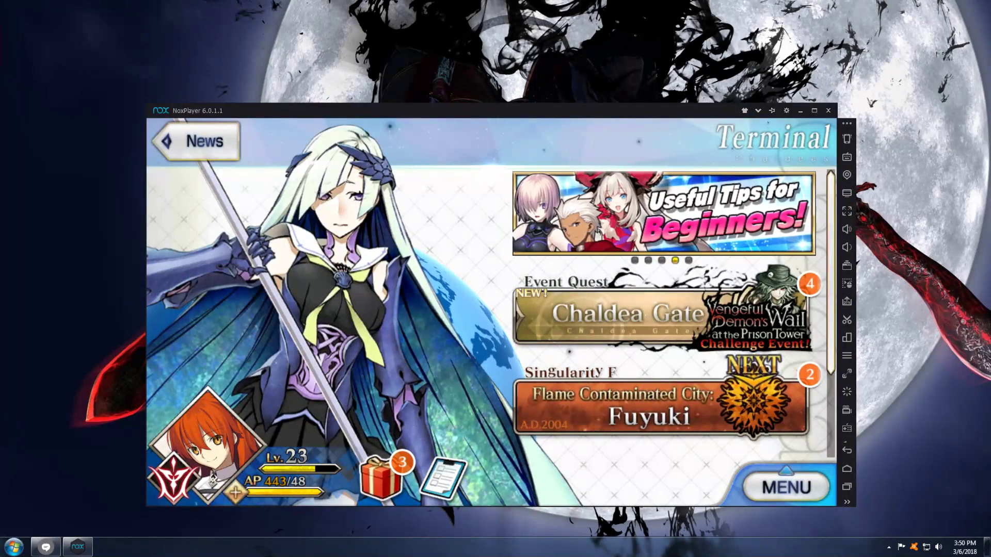
left_click(109, 547)
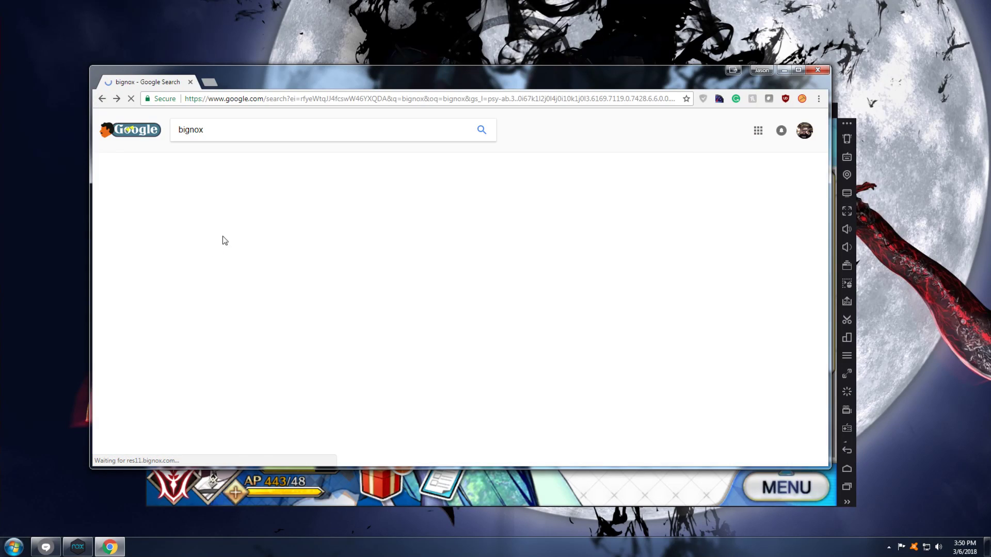
- Review the Google search results for bignox in Chrome
left_click(316, 130)
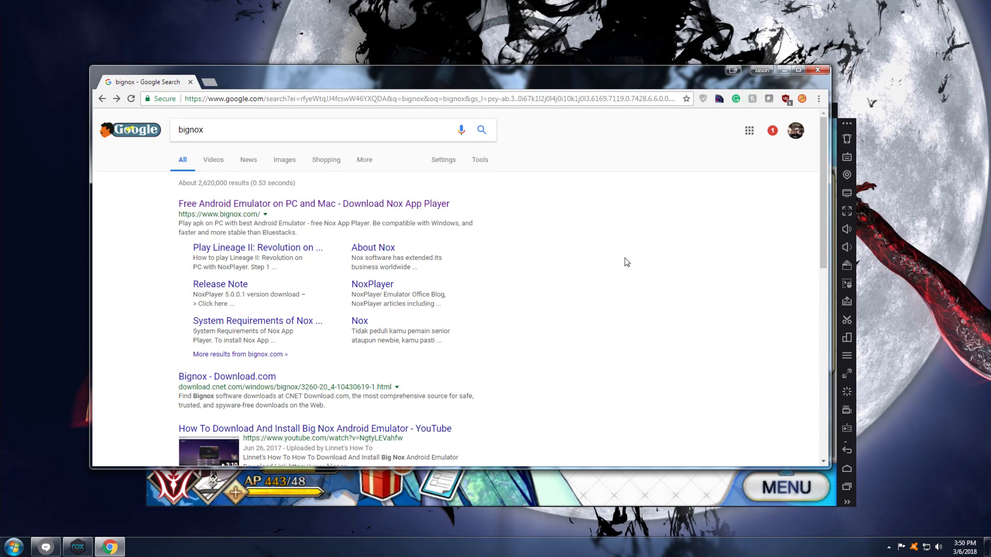
mouse_move(253, 203)
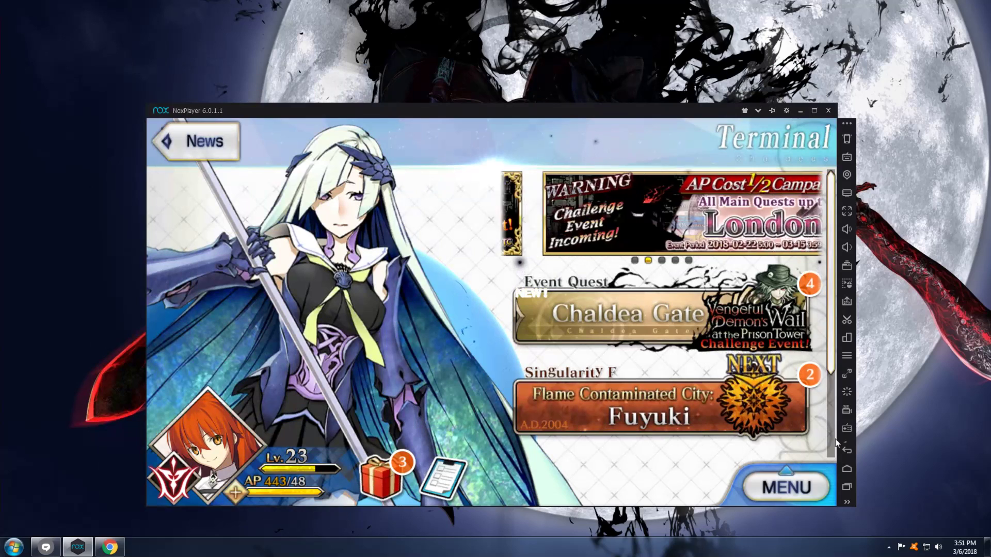
- Return to the Android home screen and choose Restart in the emulator's close dialog
left_click(846, 468)
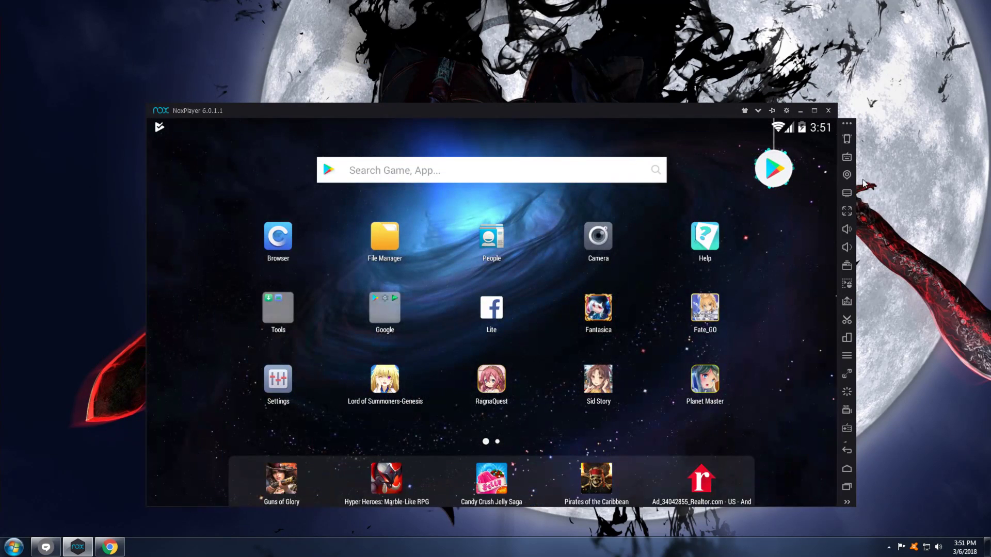
left_click(826, 111)
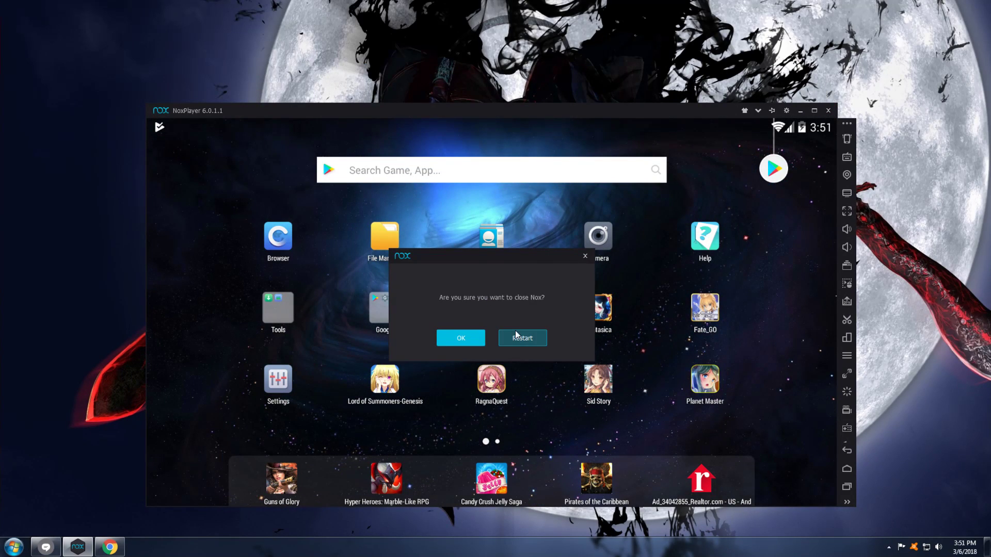
left_click(460, 337)
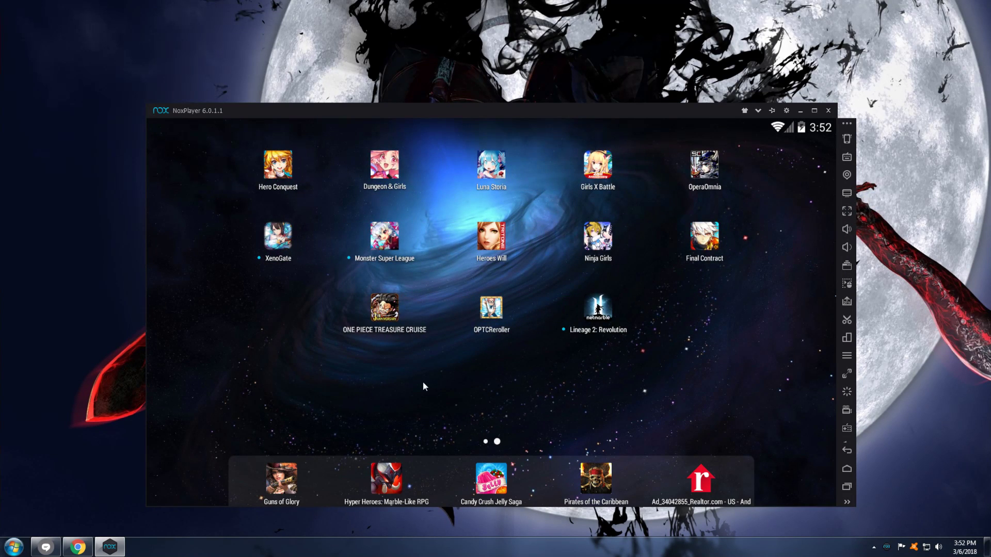
mouse_move(430, 364)
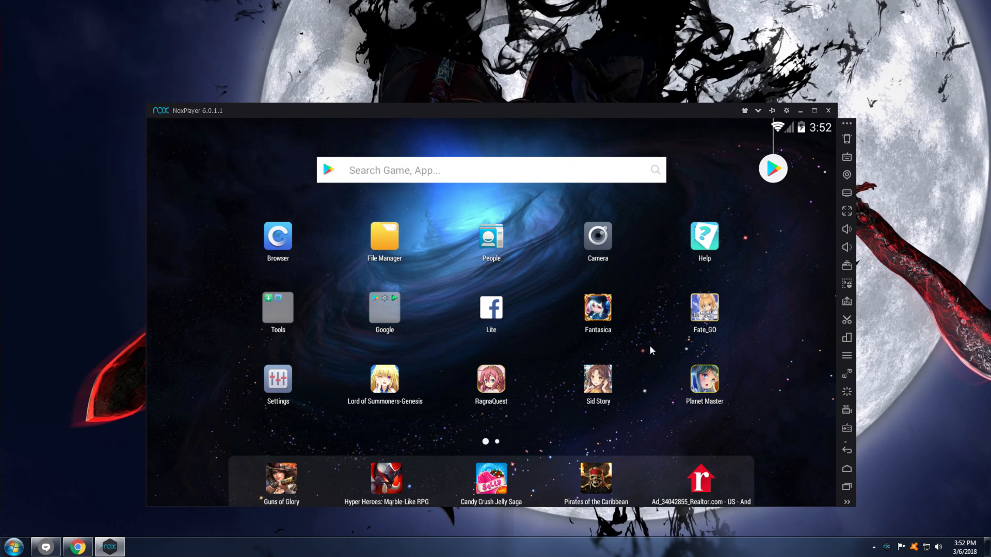
mouse_move(652, 339)
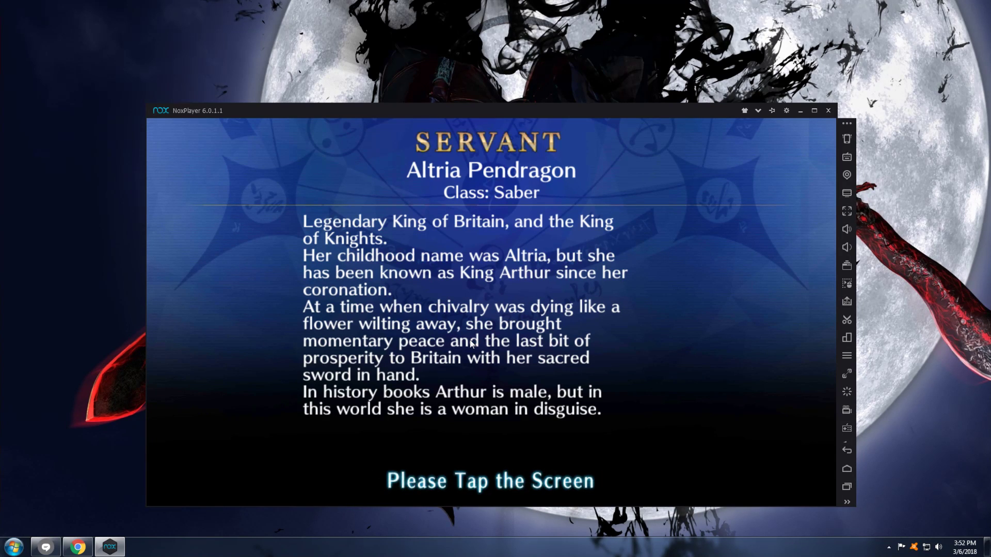
- Tap past the loading screen, dismiss the News notices and scroll My Room to Return to Title
left_click(489, 354)
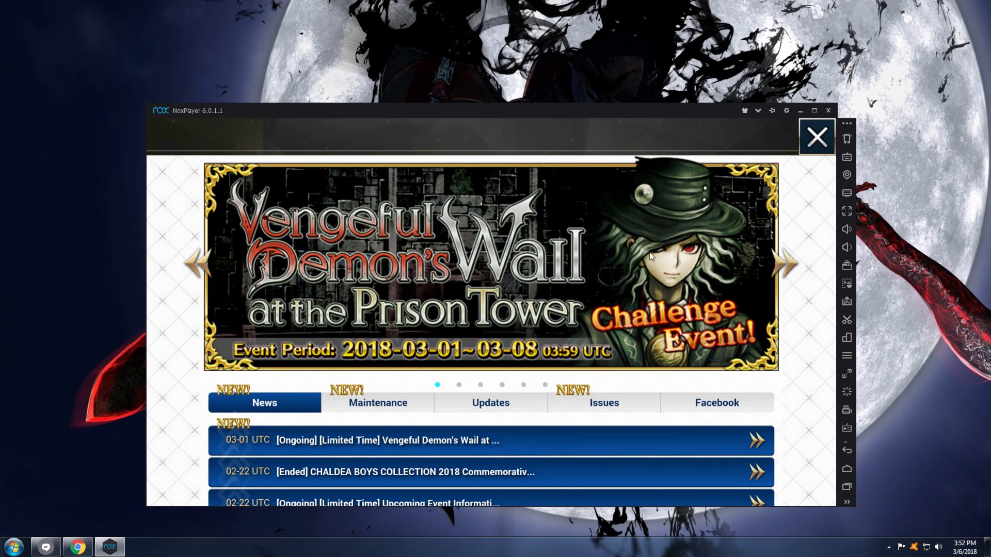
left_click(817, 137)
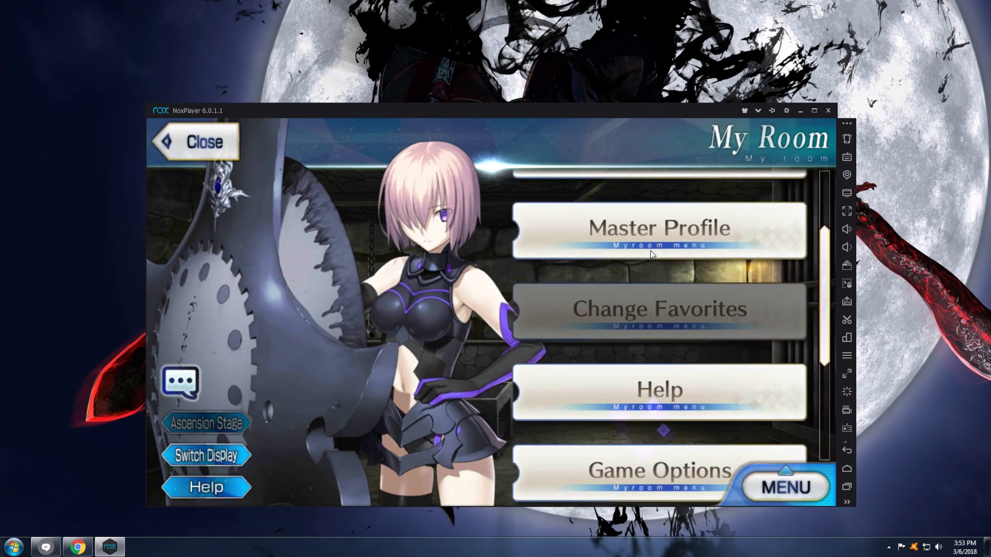
scroll("down", 3)
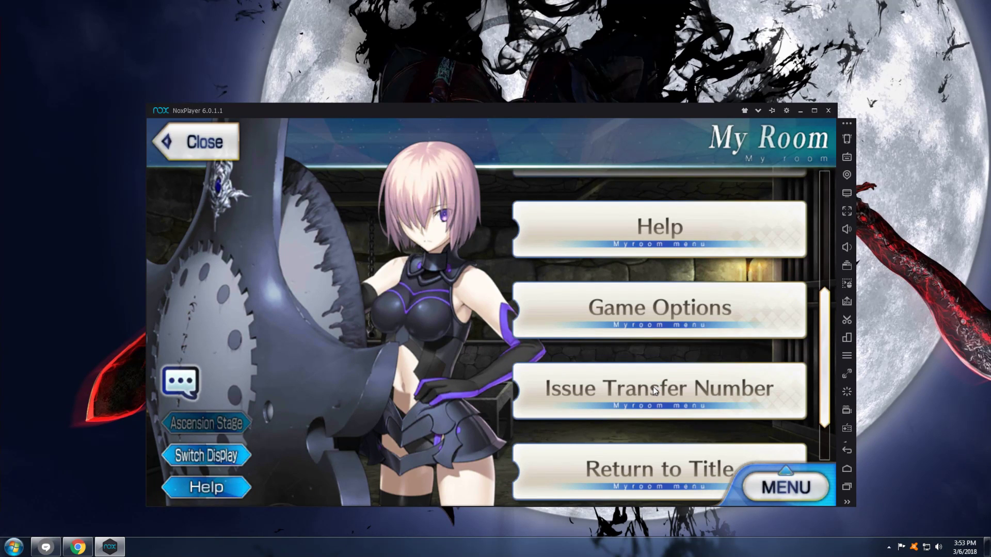
mouse_move(476, 385)
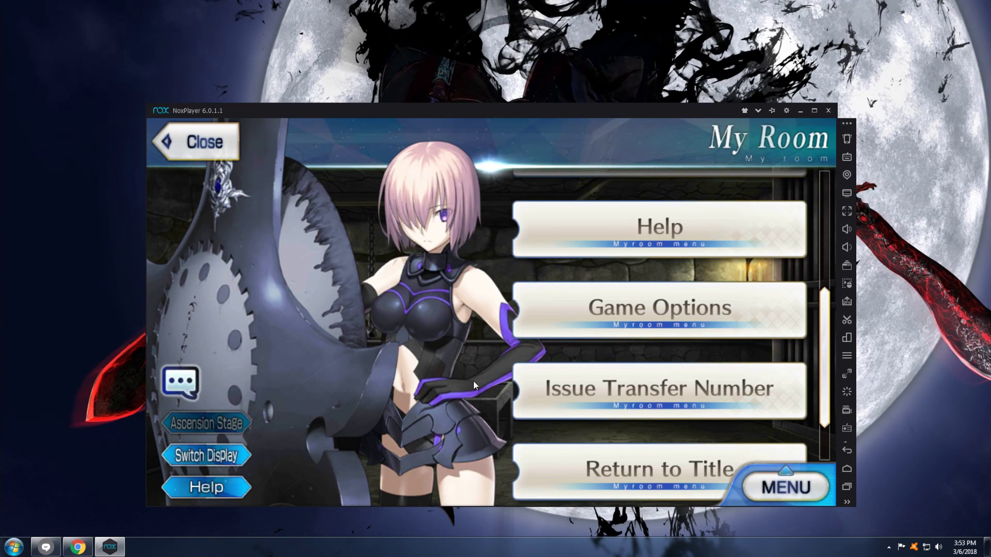
mouse_move(452, 340)
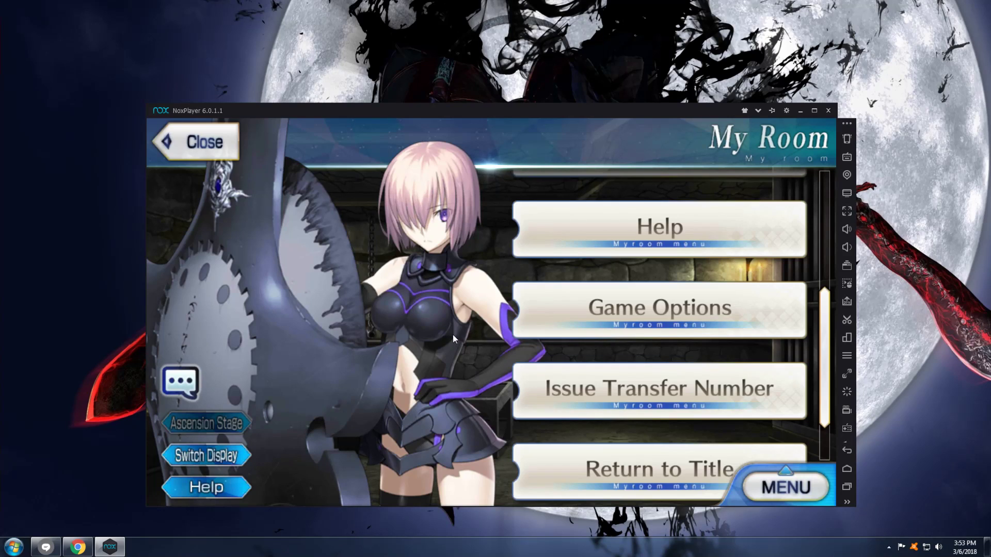
mouse_move(479, 341)
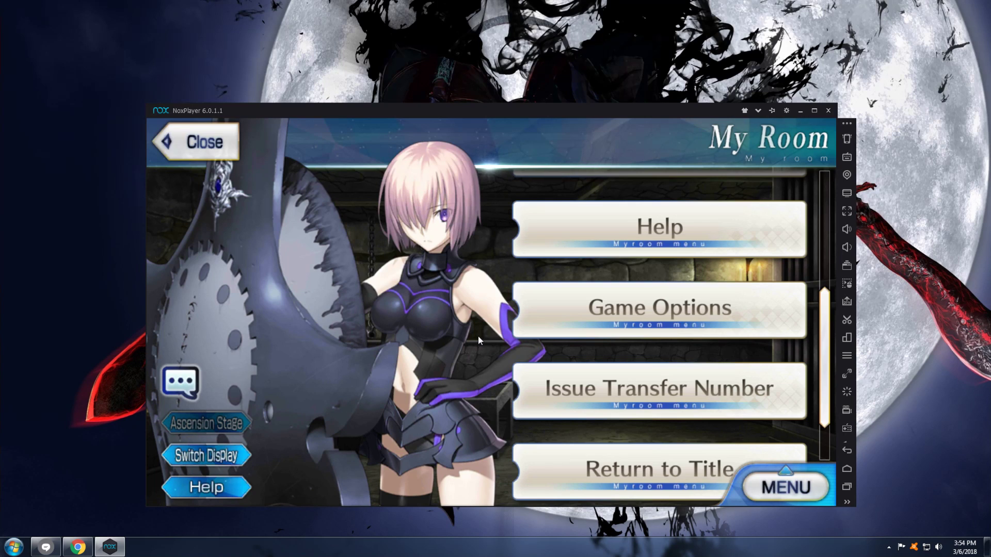
mouse_move(477, 330)
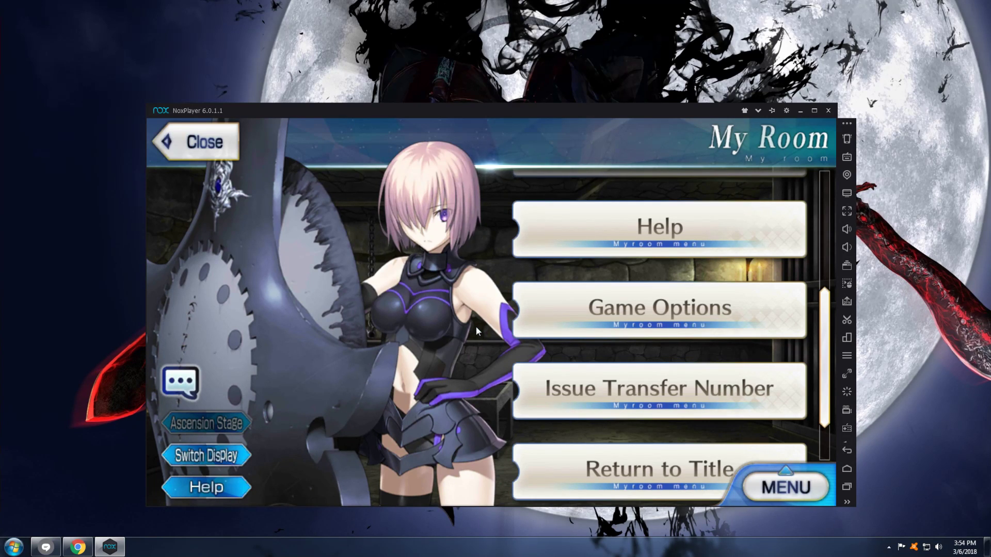
mouse_move(563, 387)
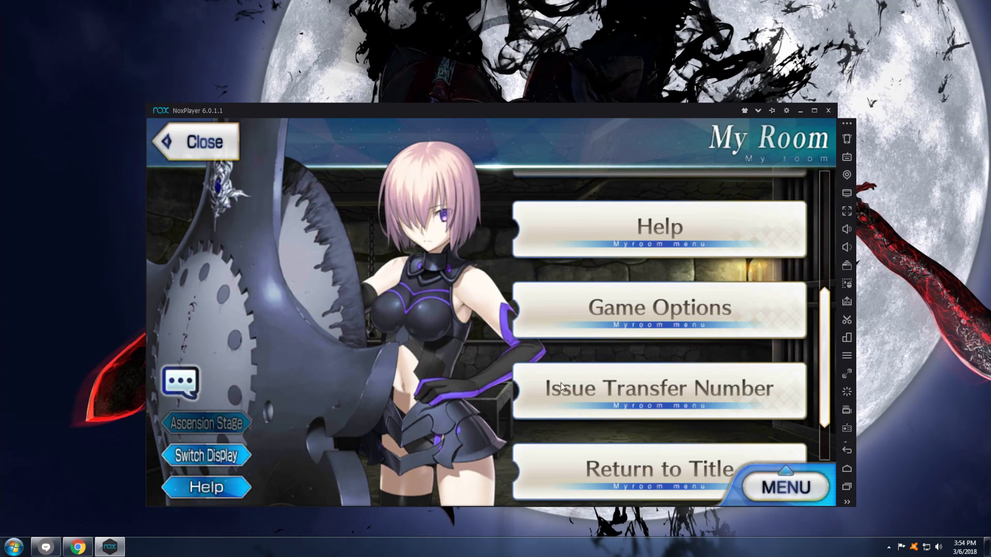
- Close My Room to return to the Terminal home screen
left_click(194, 142)
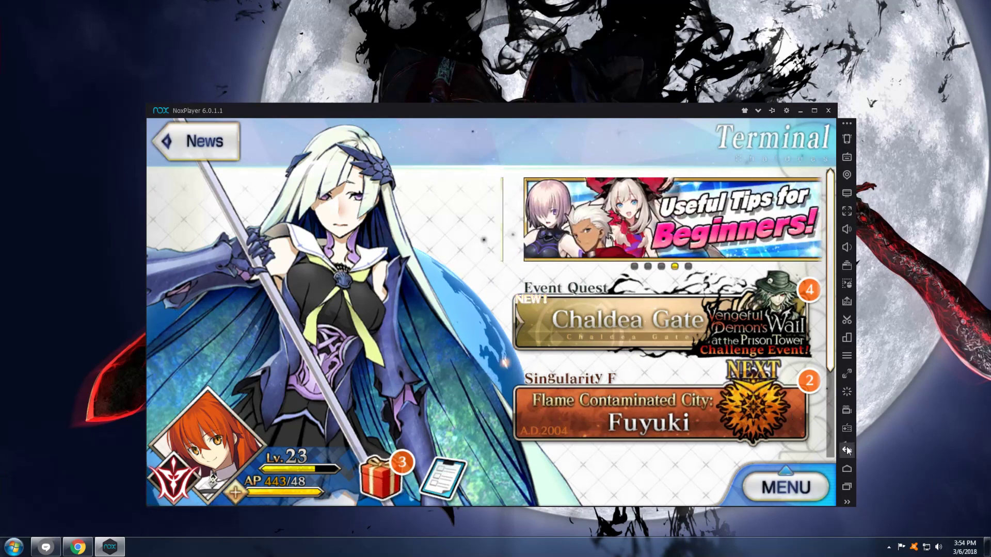
- Exit Fate/Grand Order to the Android home screen via the sidebar Home button
left_click(846, 469)
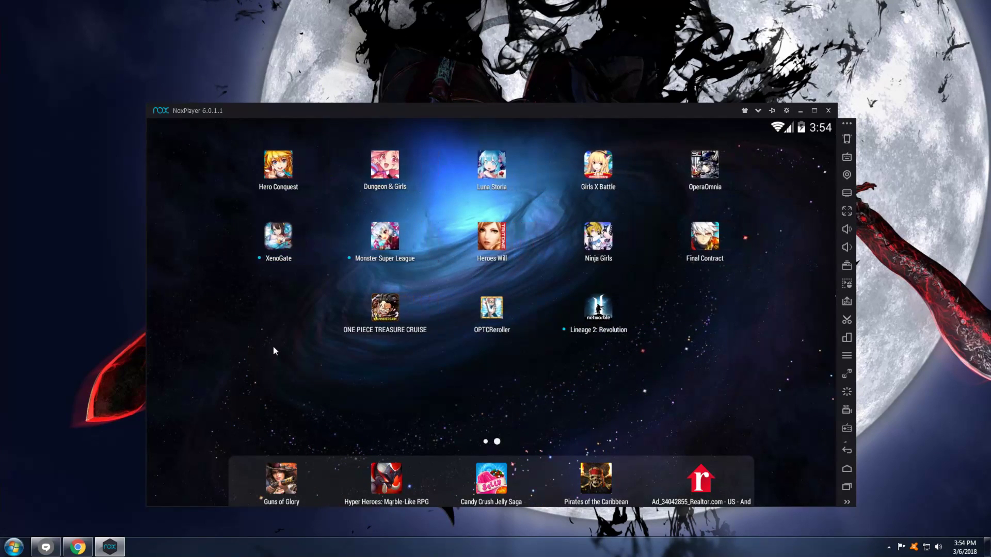
mouse_move(300, 343)
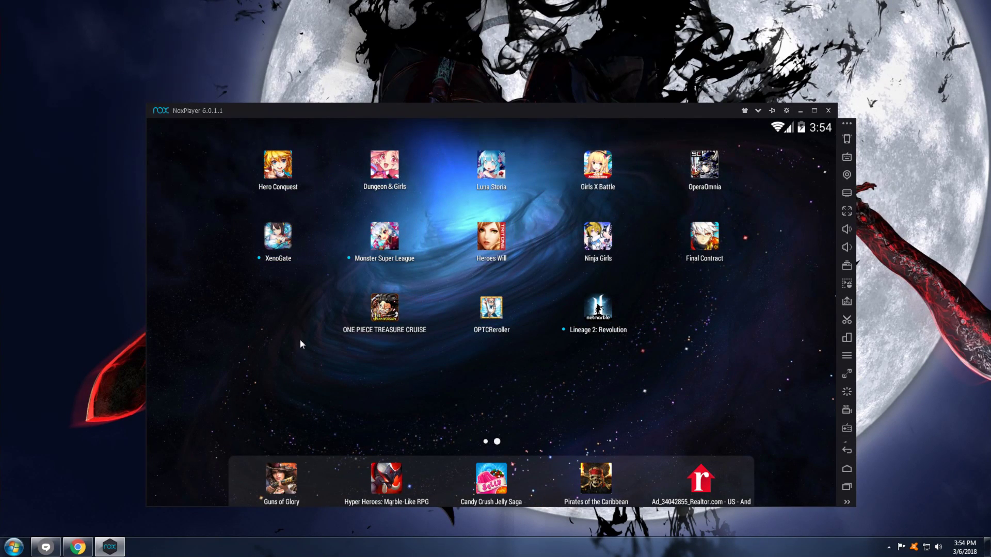
mouse_move(300, 303)
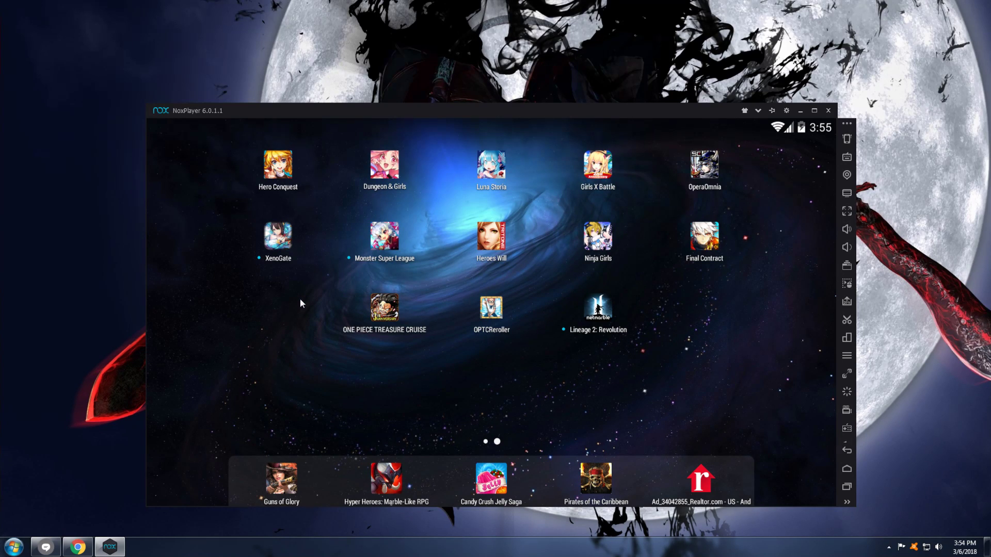
mouse_move(515, 303)
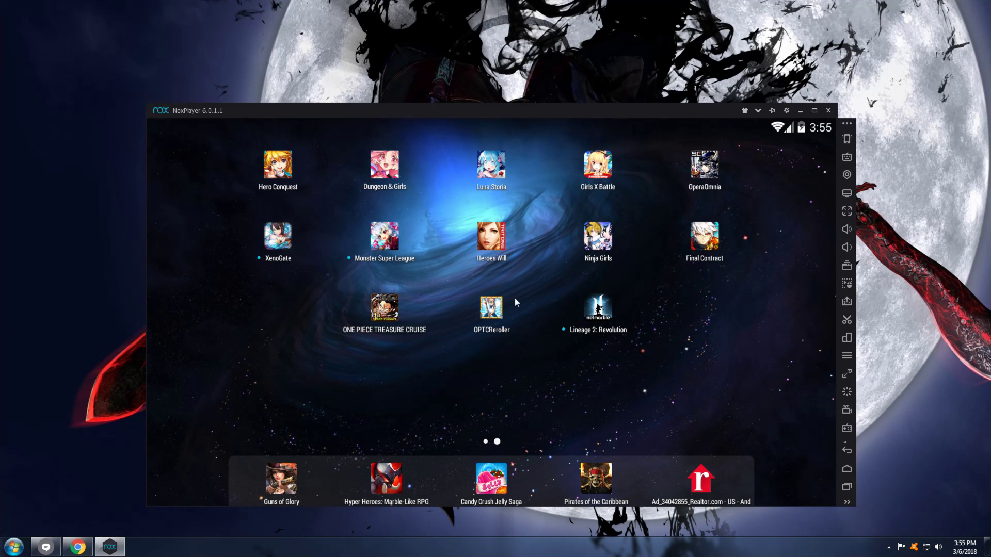
- Swipe the home screen to its first page with Fate_GO and the app search bar
left_click_drag(568, 285, 316, 285)
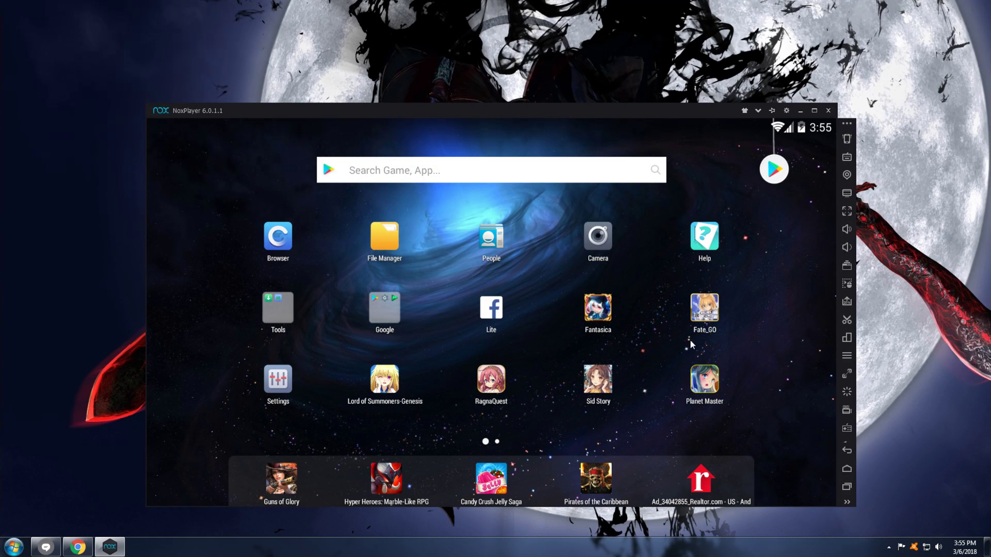
mouse_move(663, 350)
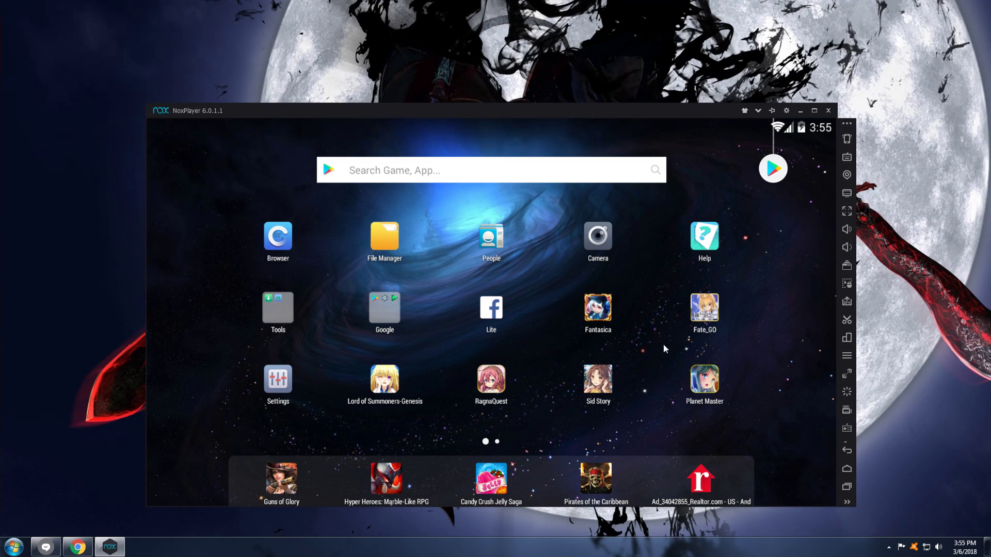
mouse_move(800, 111)
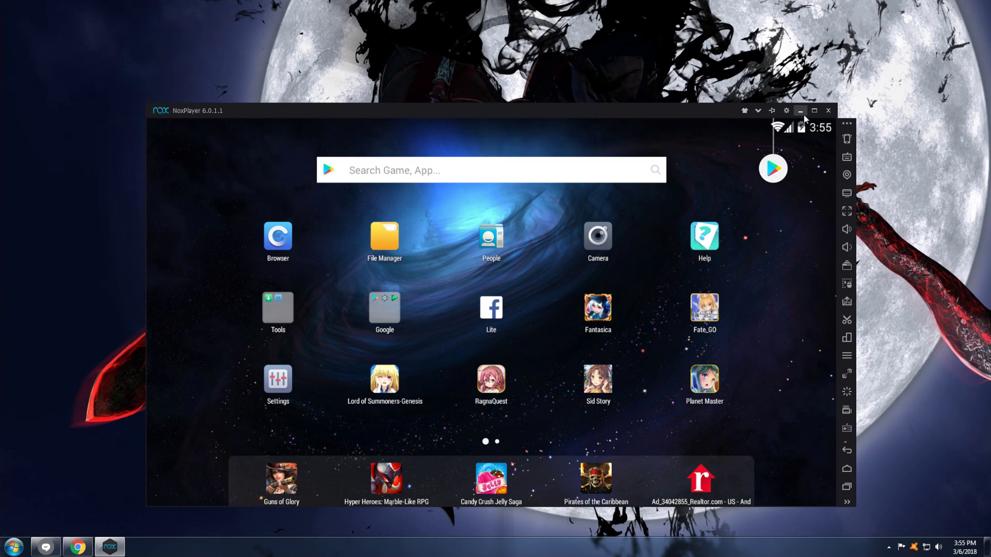
mouse_move(800, 111)
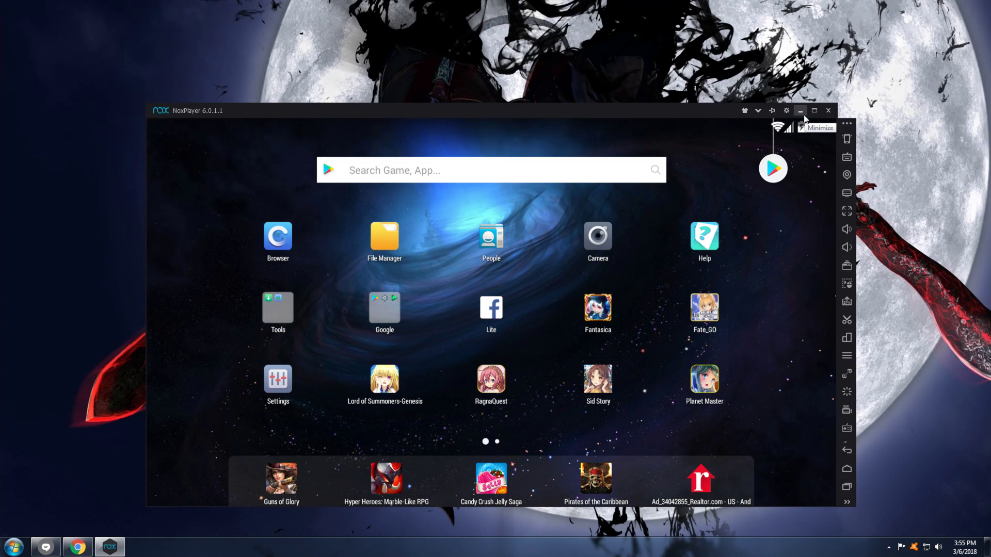